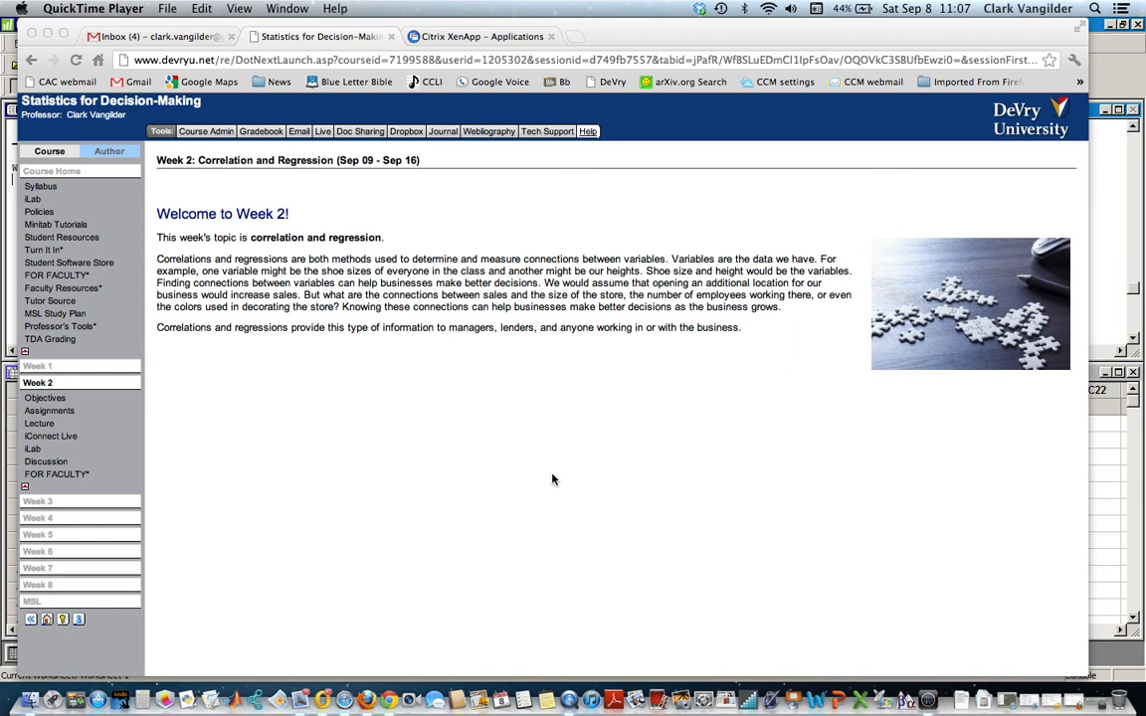
{"action": "mouse_move", "coordinate": [485, 449]}
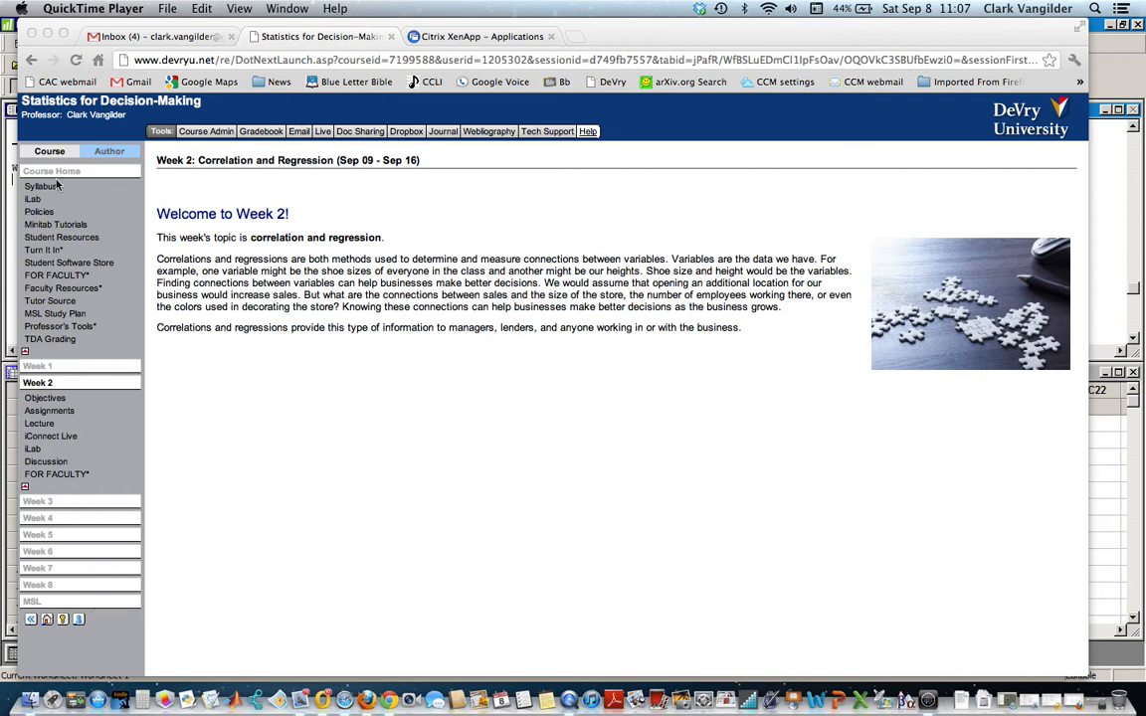
{"action": "mouse_move", "coordinate": [47, 212]}
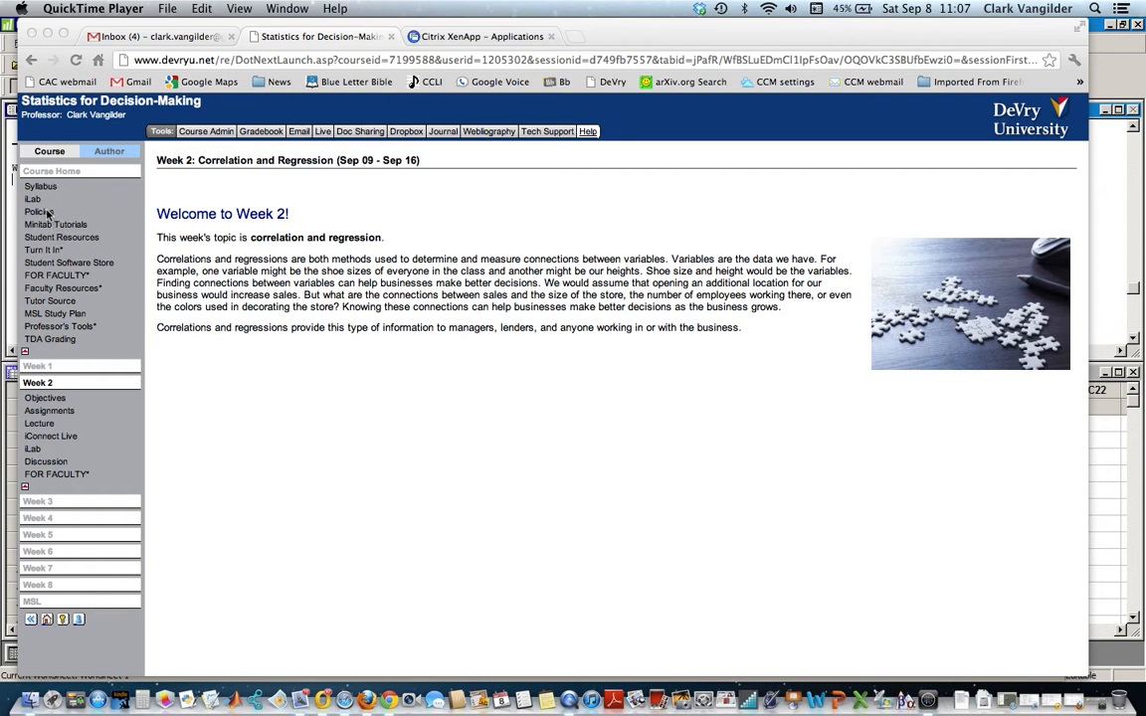
{"action": "mouse_move", "coordinate": [143, 411]}
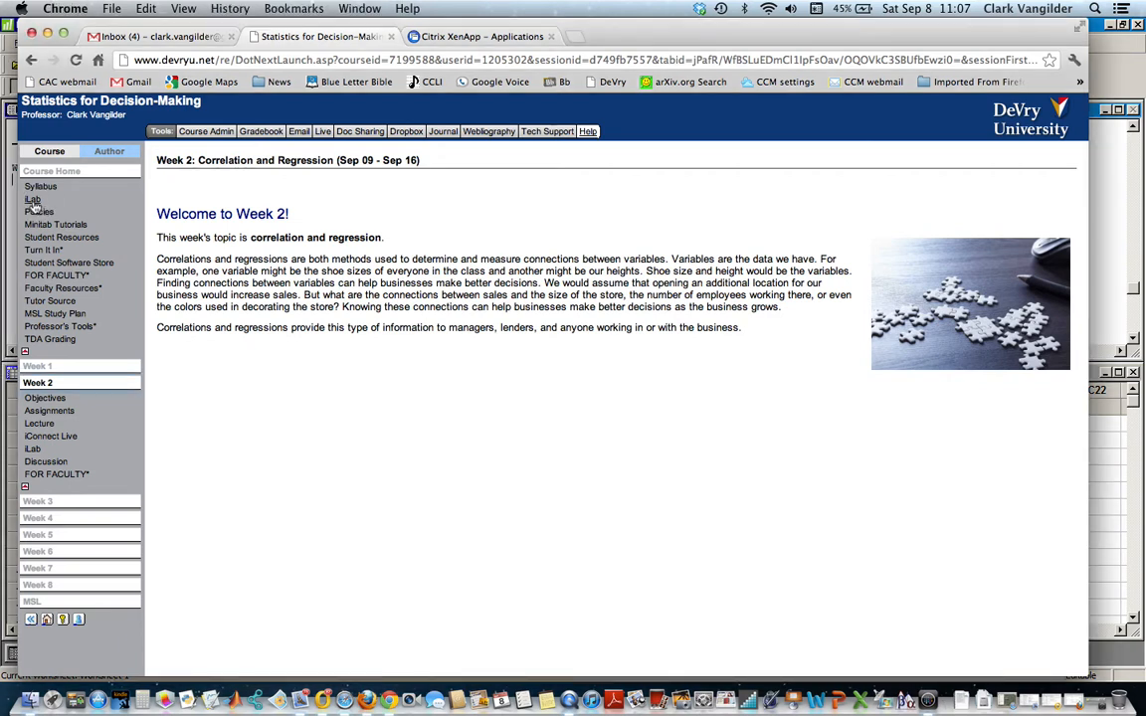
Bring up the iLab page and highlight 'dvuadmin' in the faculty username instructions.
{"action": "left_click", "coordinate": [33, 199]}
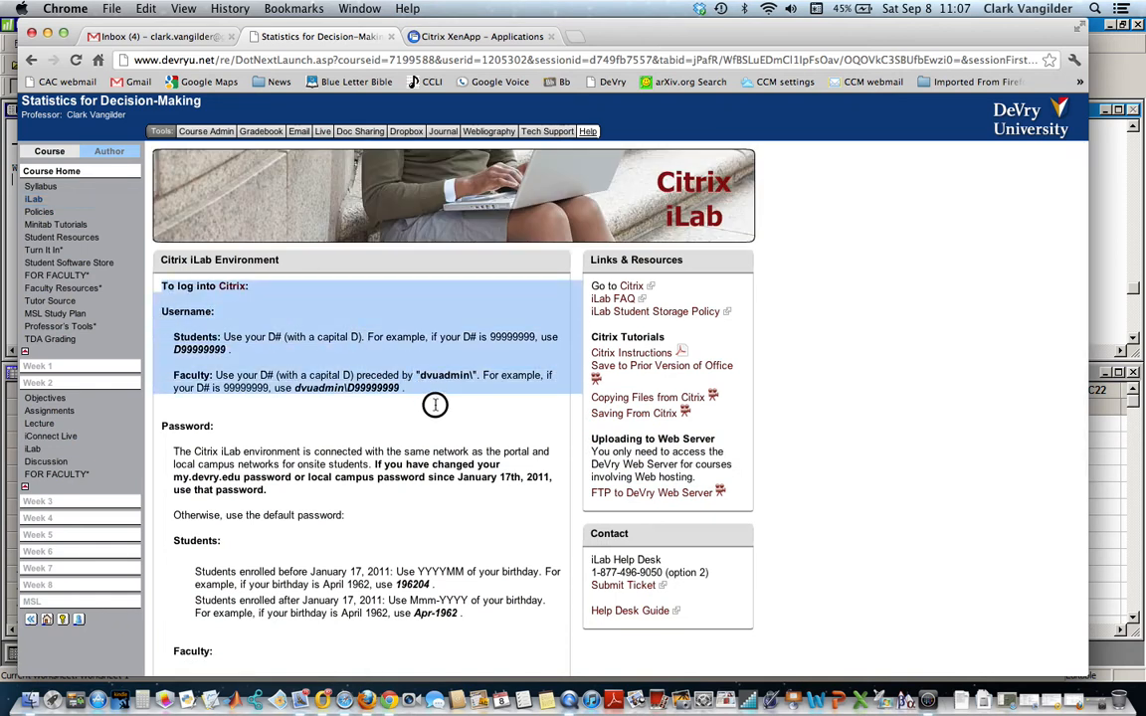
{"action": "mouse_move", "coordinate": [283, 464]}
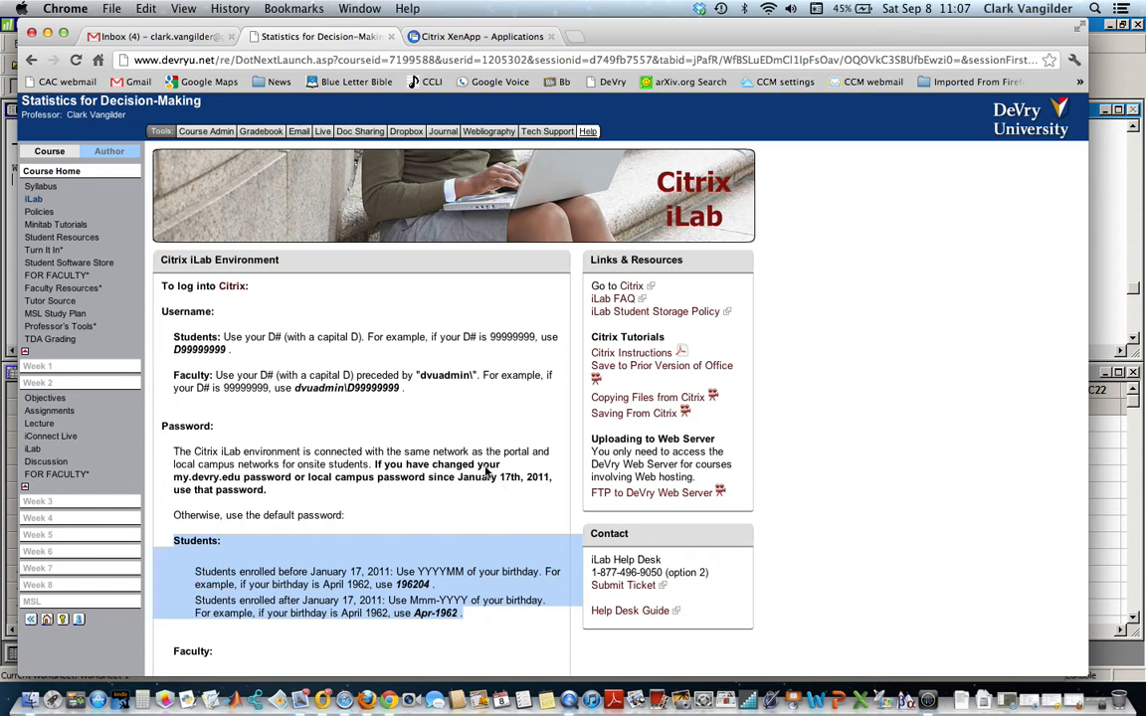
{"action": "mouse_move", "coordinate": [446, 373]}
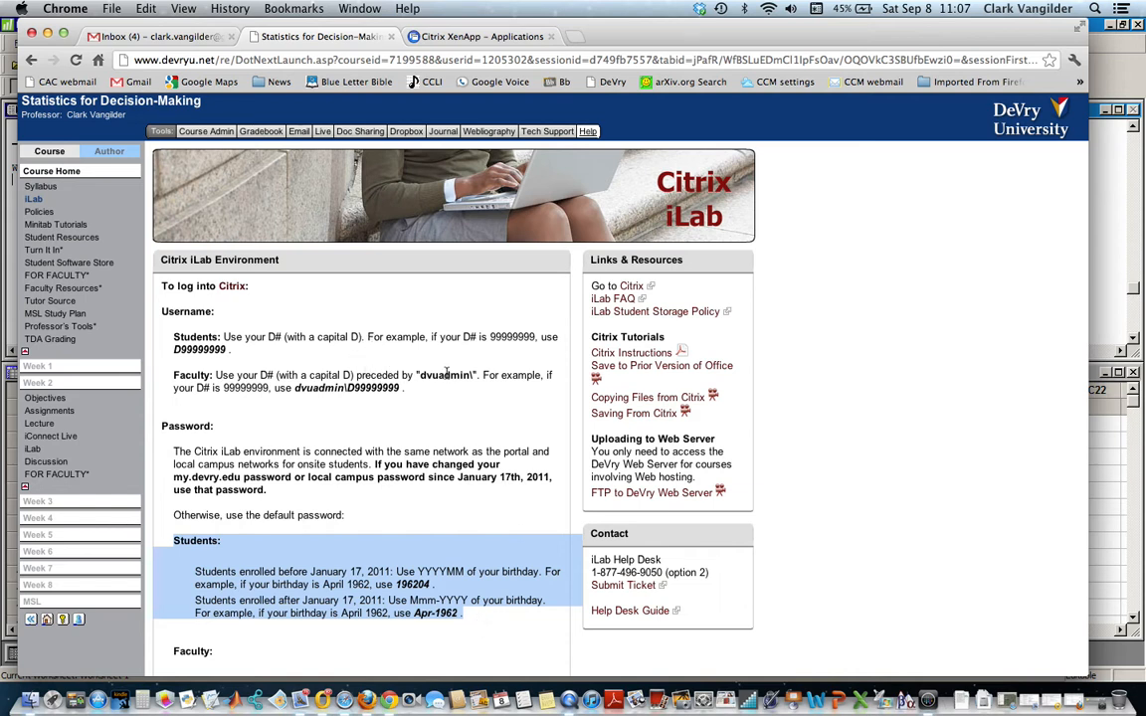
{"action": "left_click", "coordinate": [437, 427]}
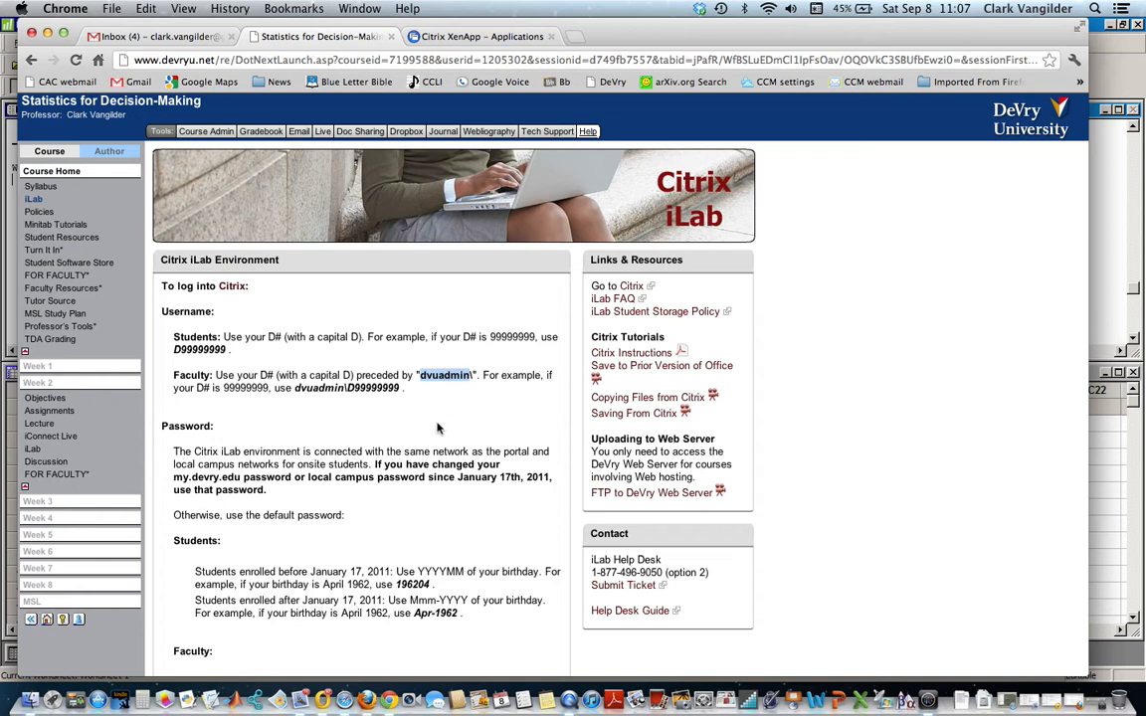
{"action": "mouse_move", "coordinate": [477, 562]}
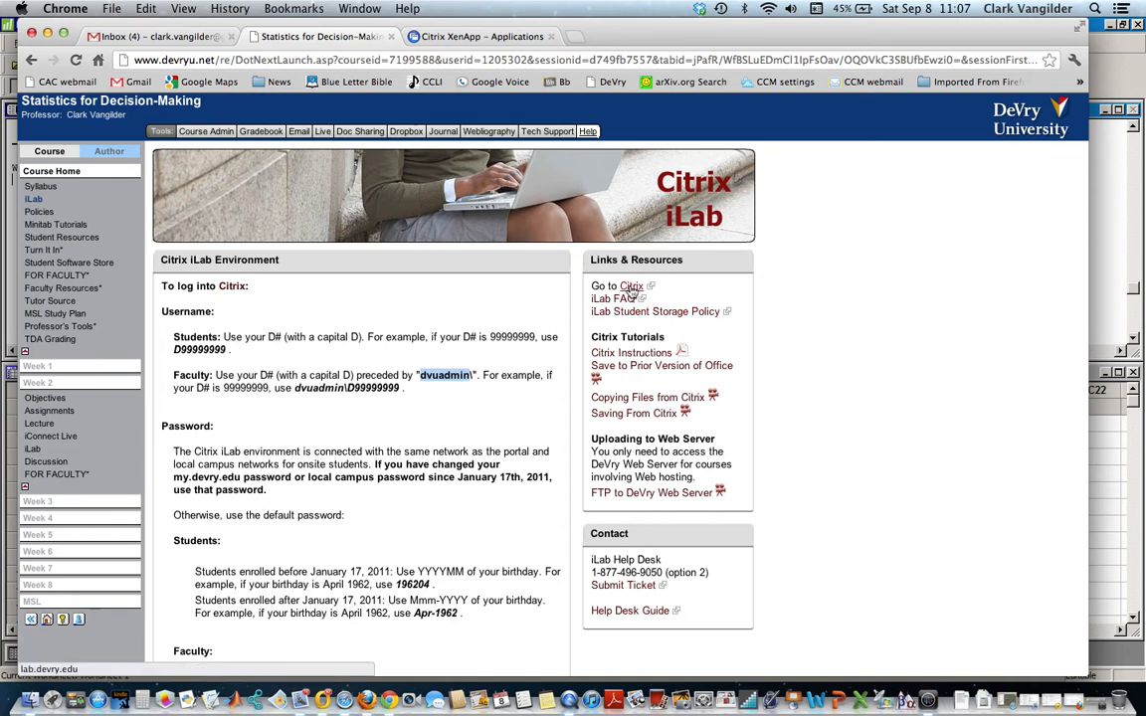
Go to the Citrix portal, close the duplicate tab, and launch Minitab 16.
{"action": "left_click", "coordinate": [631, 285]}
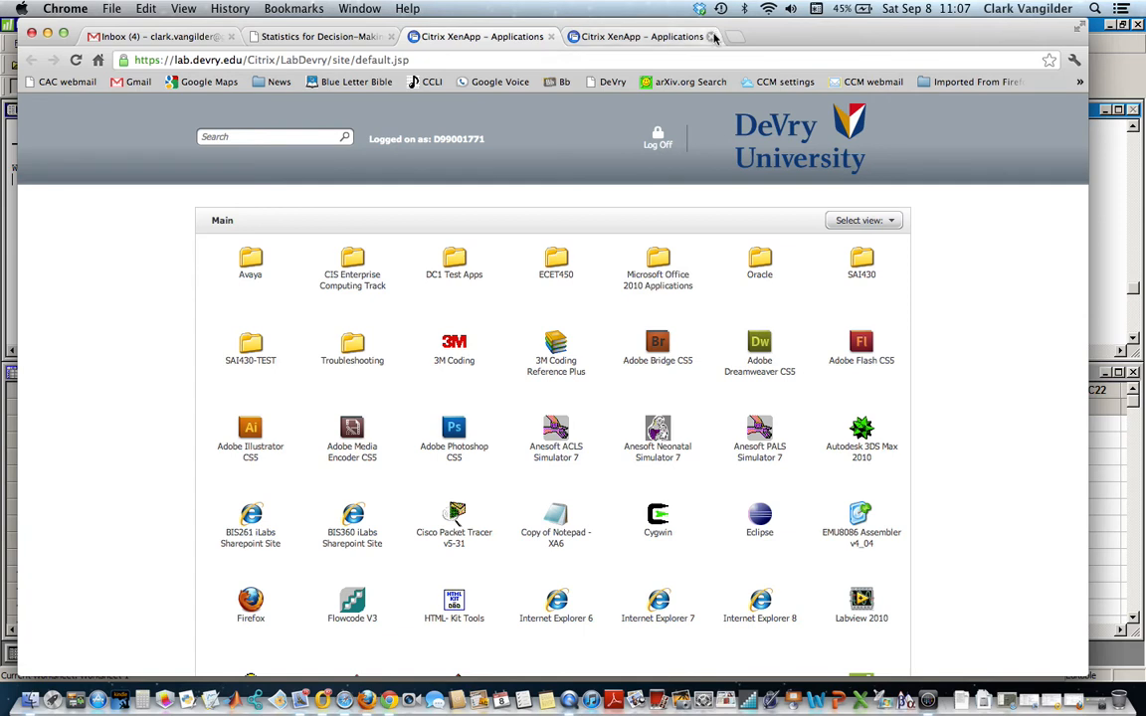
{"action": "left_click", "coordinate": [714, 37]}
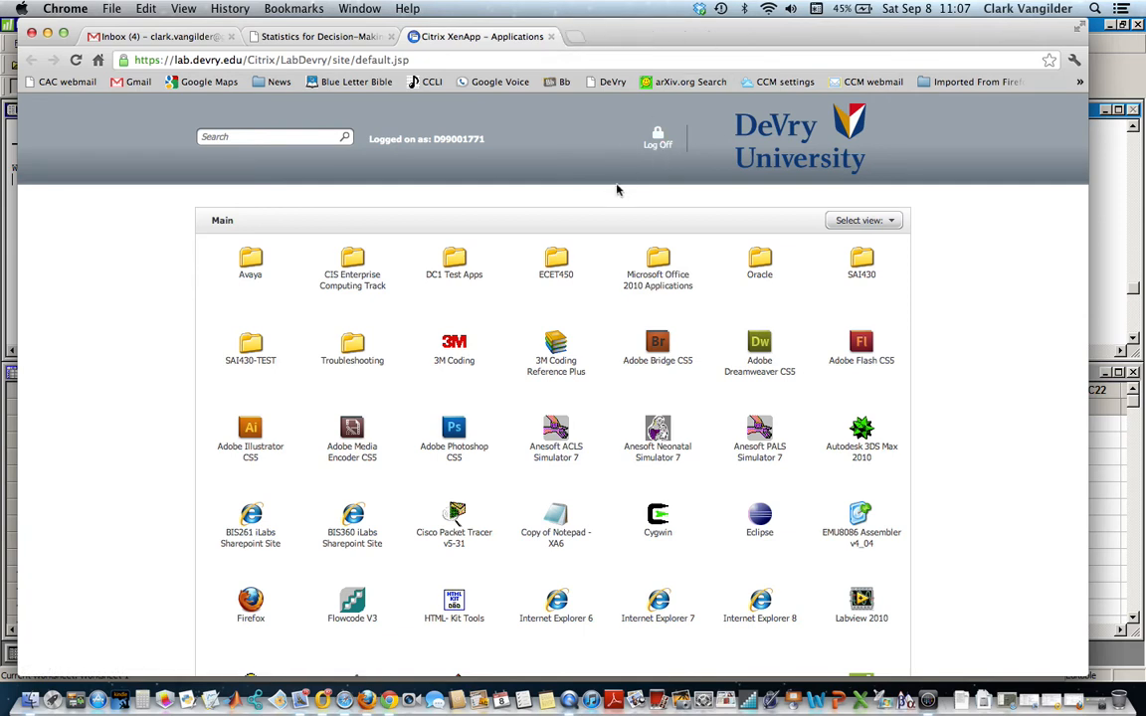
{"action": "mouse_move", "coordinate": [597, 311]}
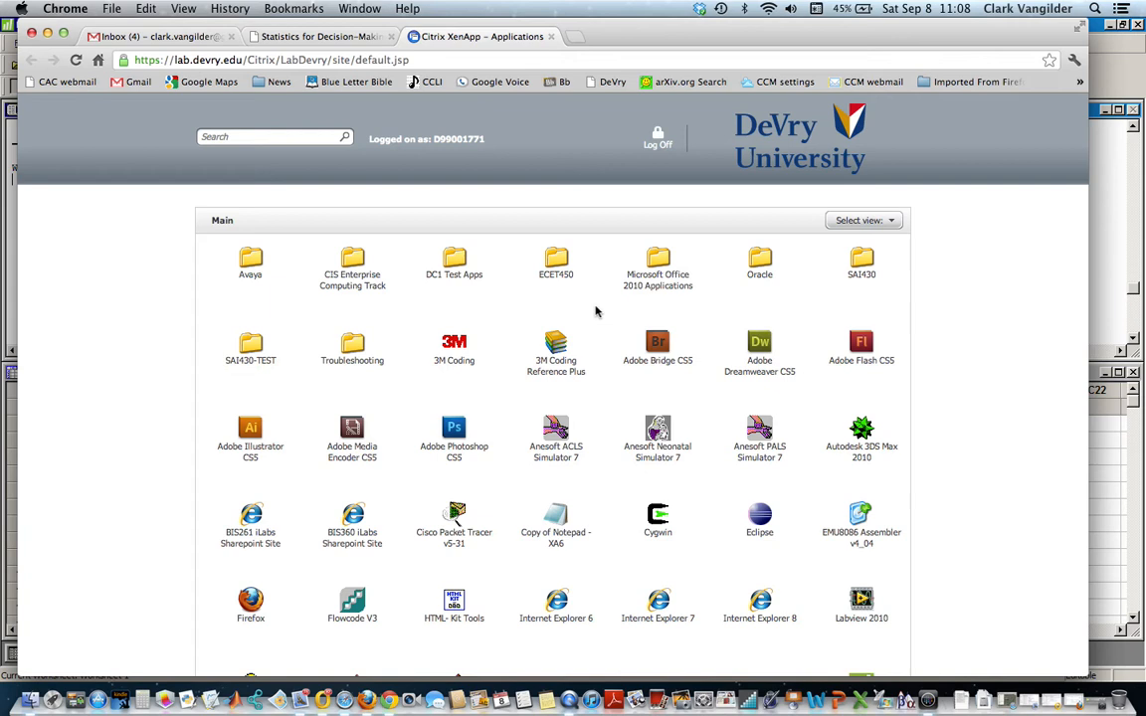
{"action": "scroll", "scroll_direction": "down", "scroll_amount": 3}
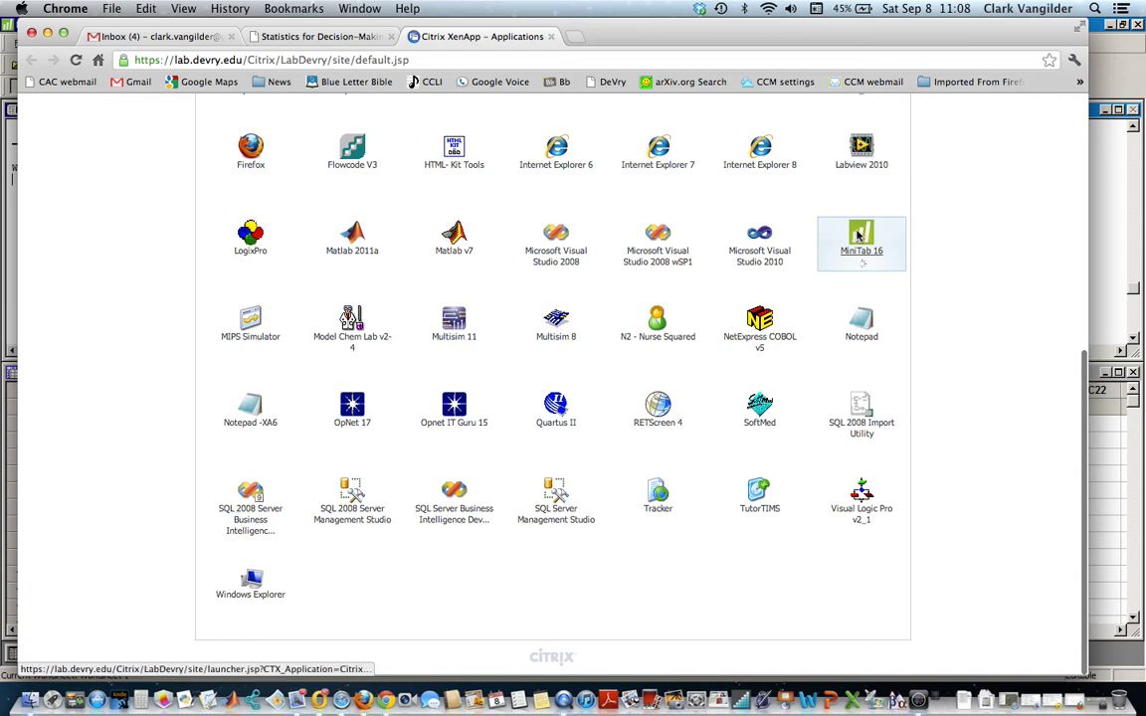
{"action": "double_click", "coordinate": [862, 239]}
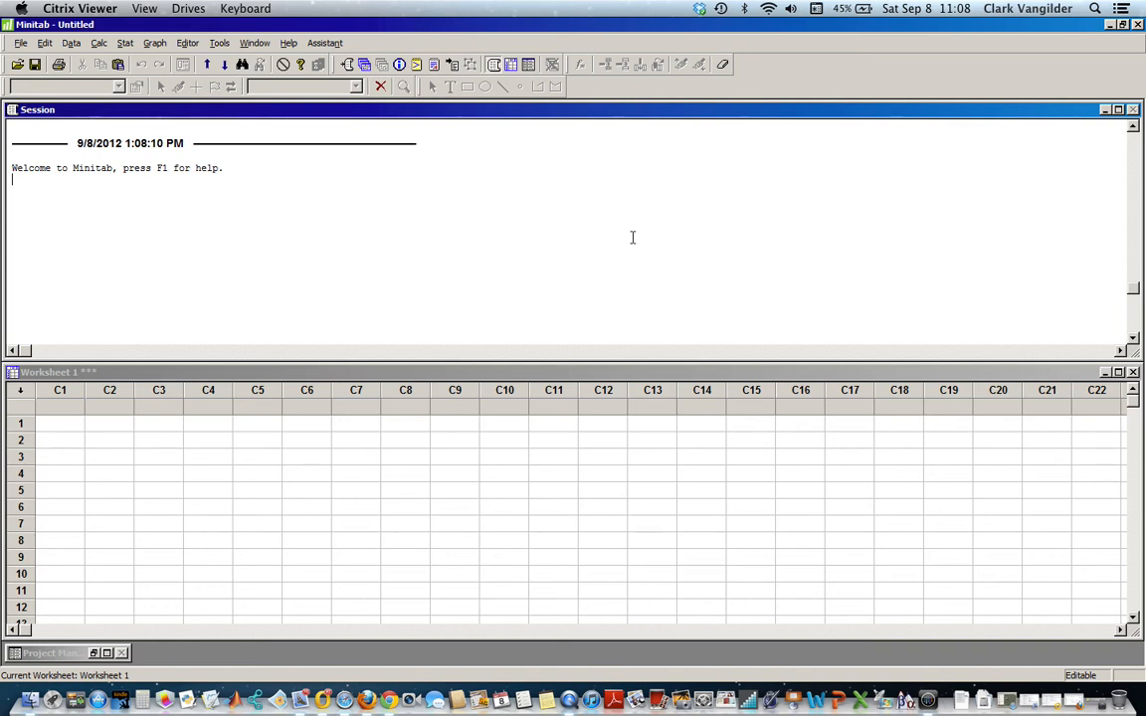
{"action": "mouse_move", "coordinate": [815, 185]}
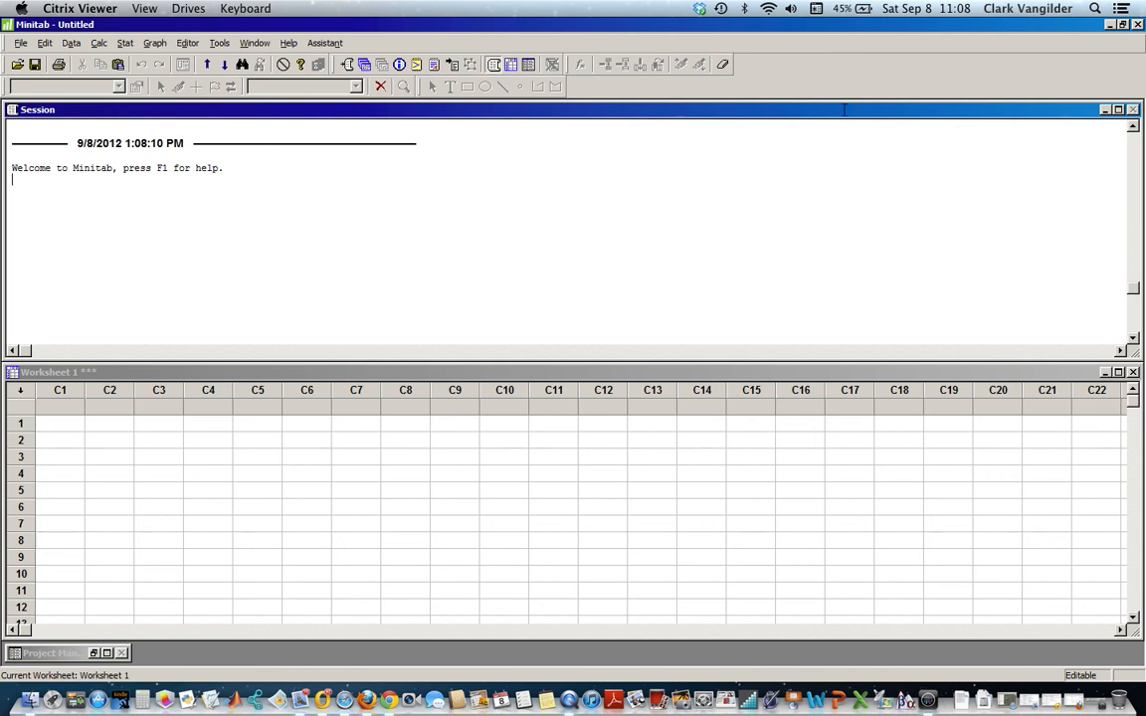
{"action": "mouse_move", "coordinate": [842, 74]}
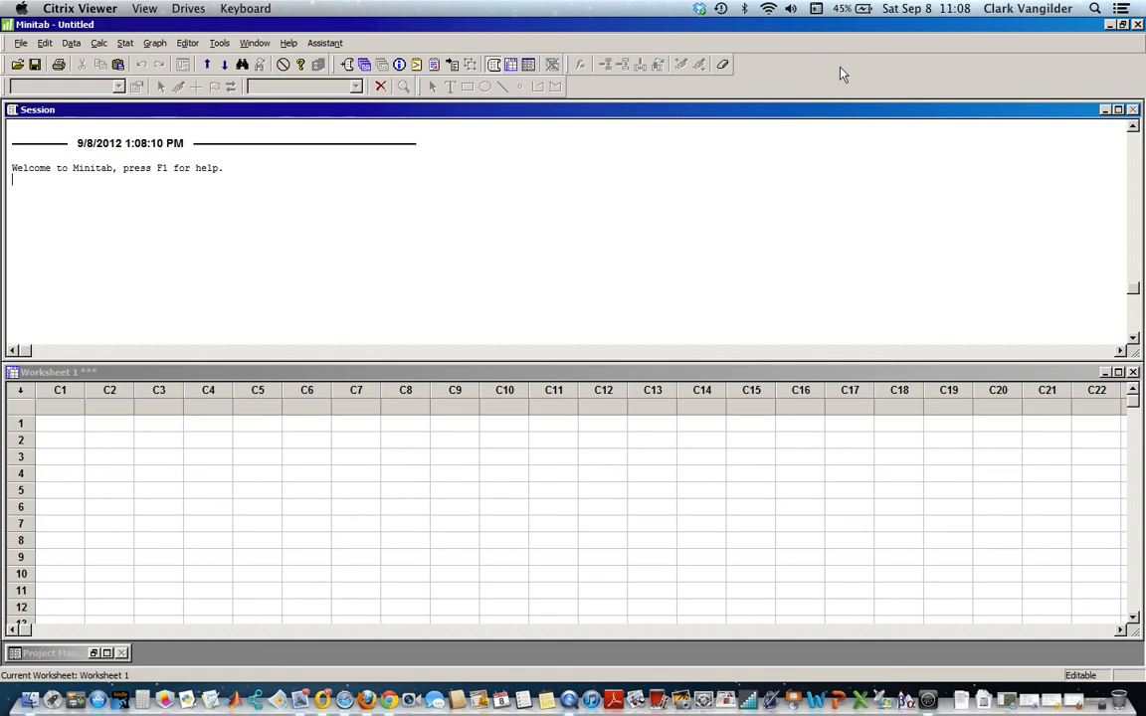